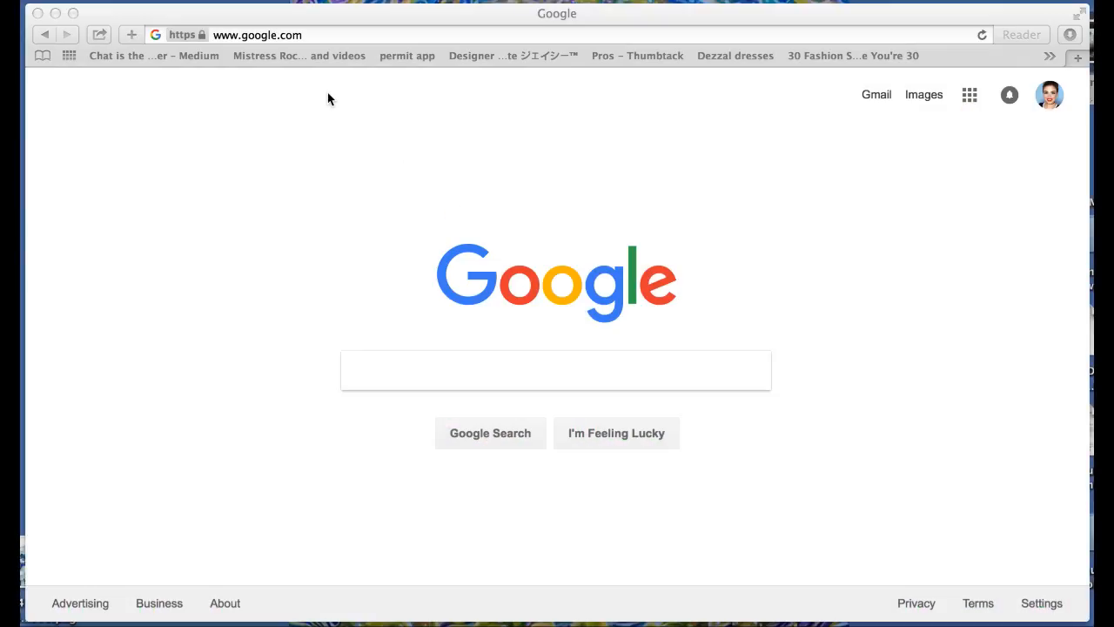
# Step: Go from Google to kickstarter.com and open the Sign up form for a new account
pyautogui.click(257, 35)
pyautogui.write('kickstarter')
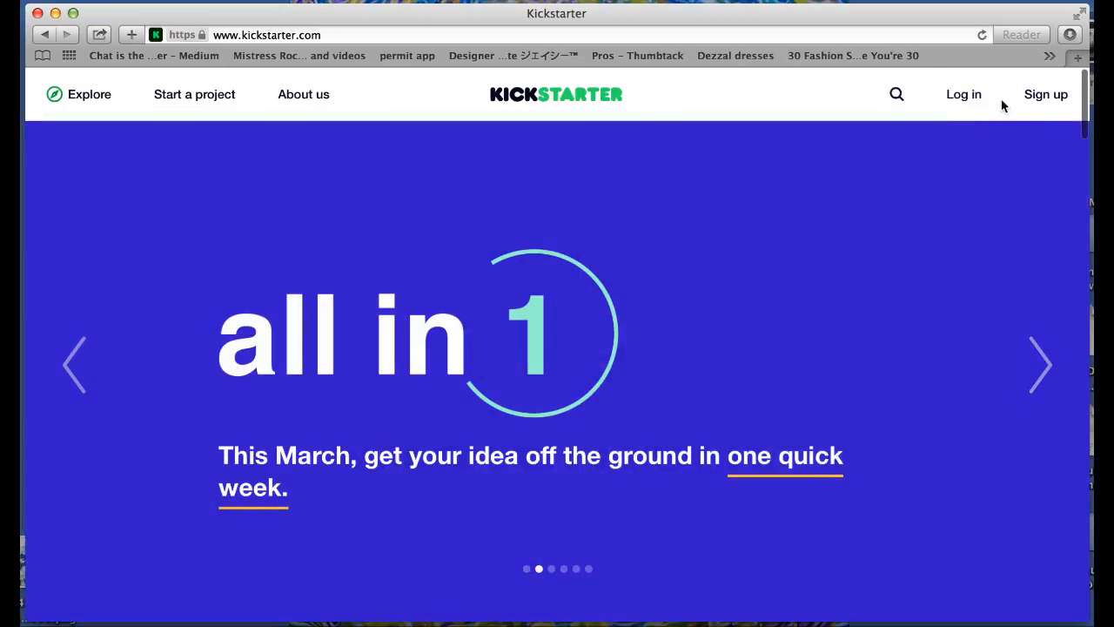
pyautogui.click(1045, 94)
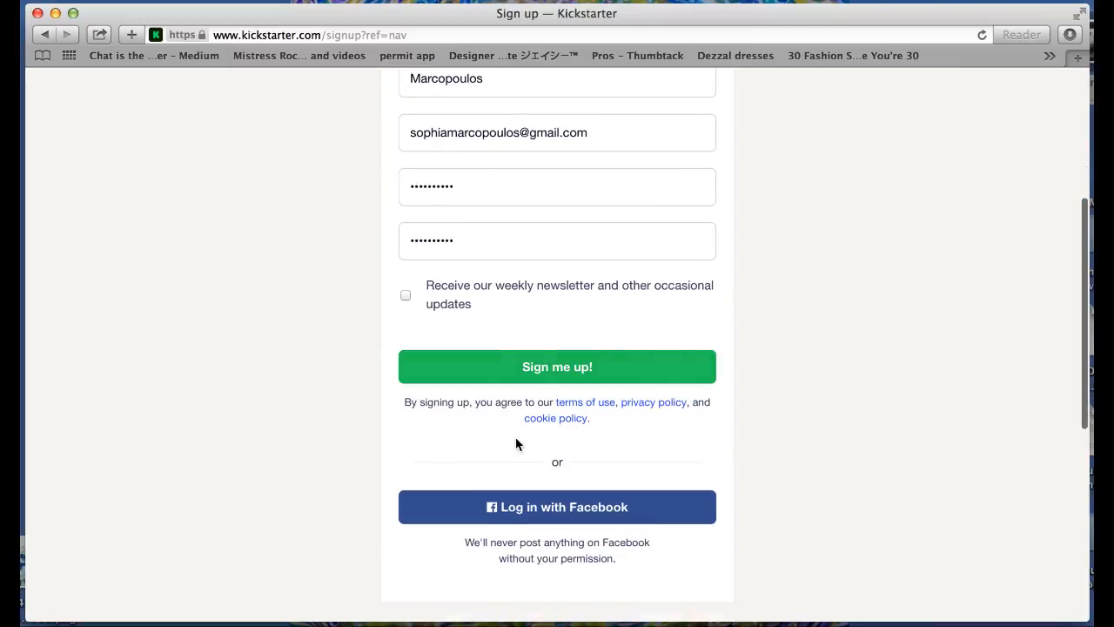
# Step: Submit the sign-up form and open the Lisa Frank Makeup Collaboration project from search results
pyautogui.click(557, 367)
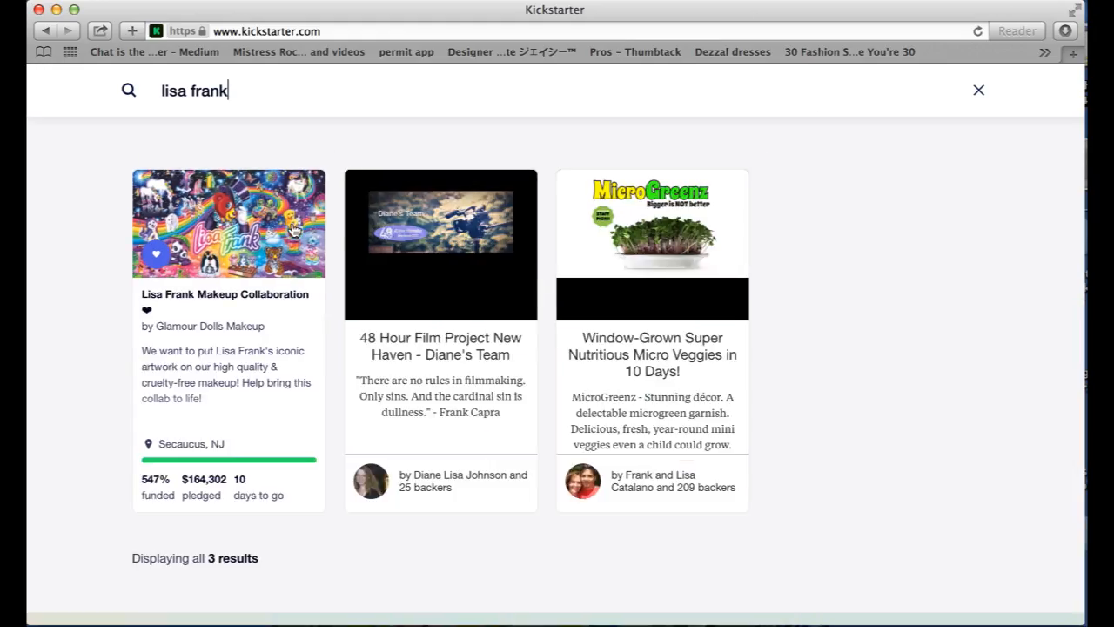
pyautogui.click(228, 222)
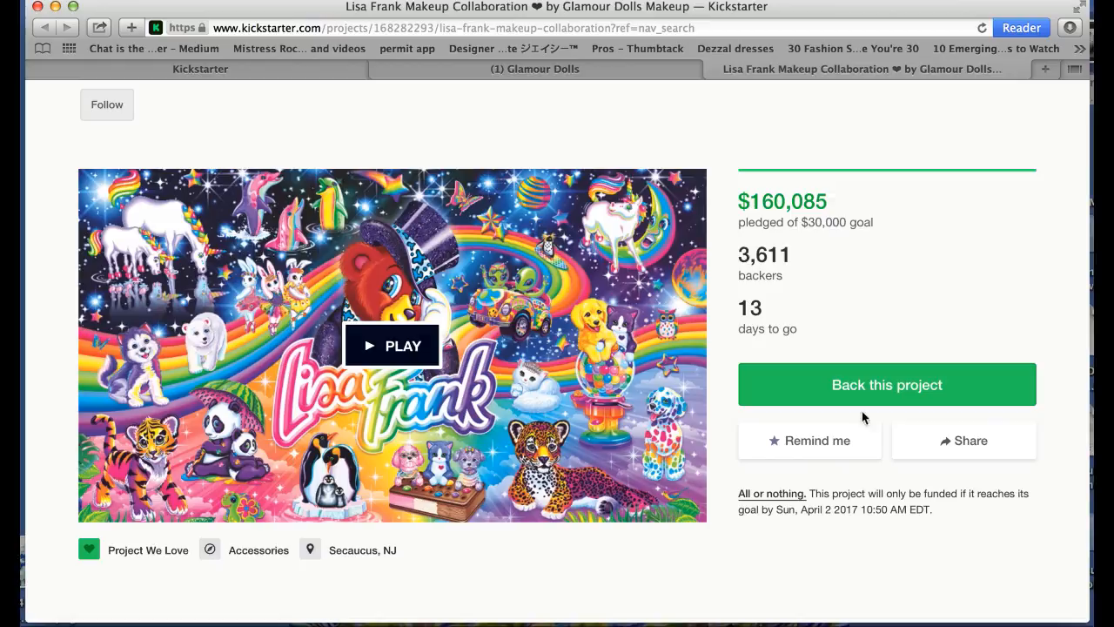
# Step: Choose Back this project and scroll the reward tiers down to the $60 Markie's Magical Mani
pyautogui.click(886, 384)
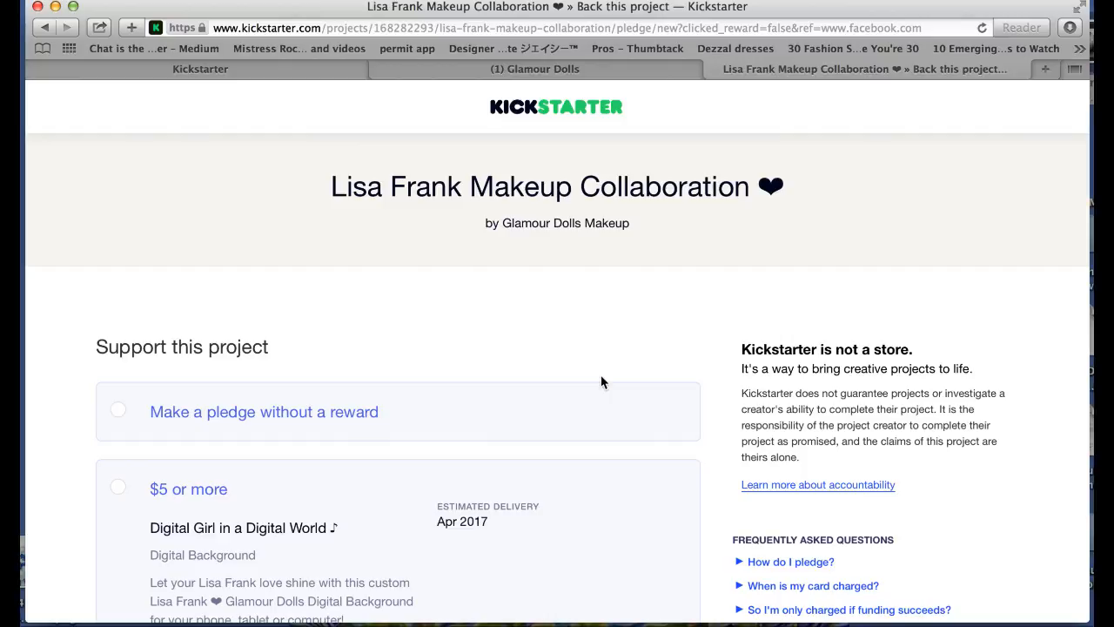
pyautogui.scroll(-3)
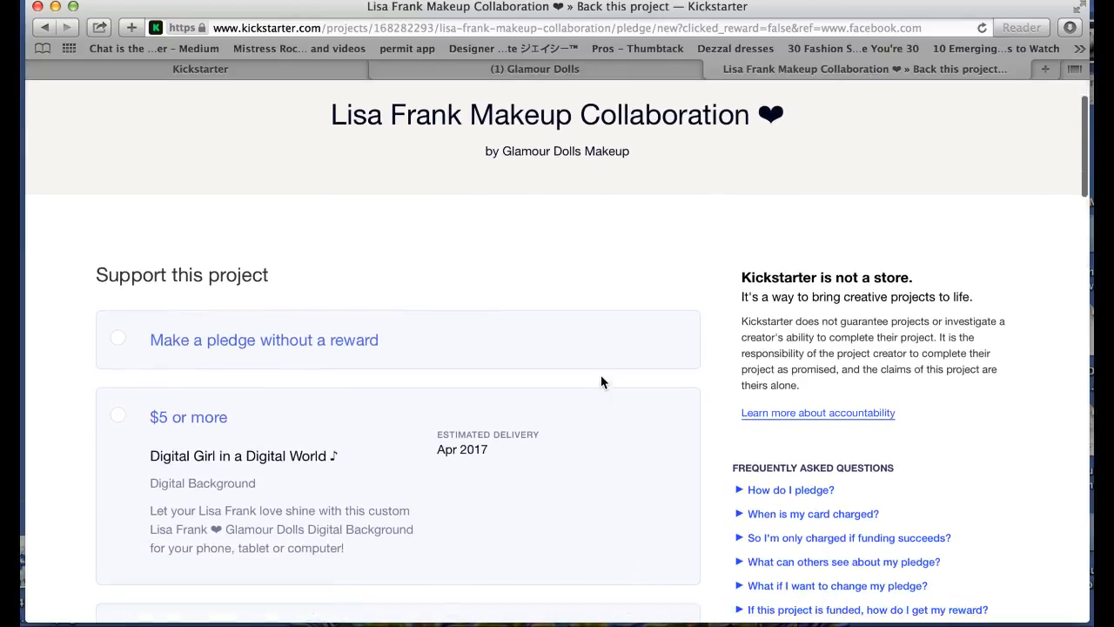
pyautogui.scroll(-3)
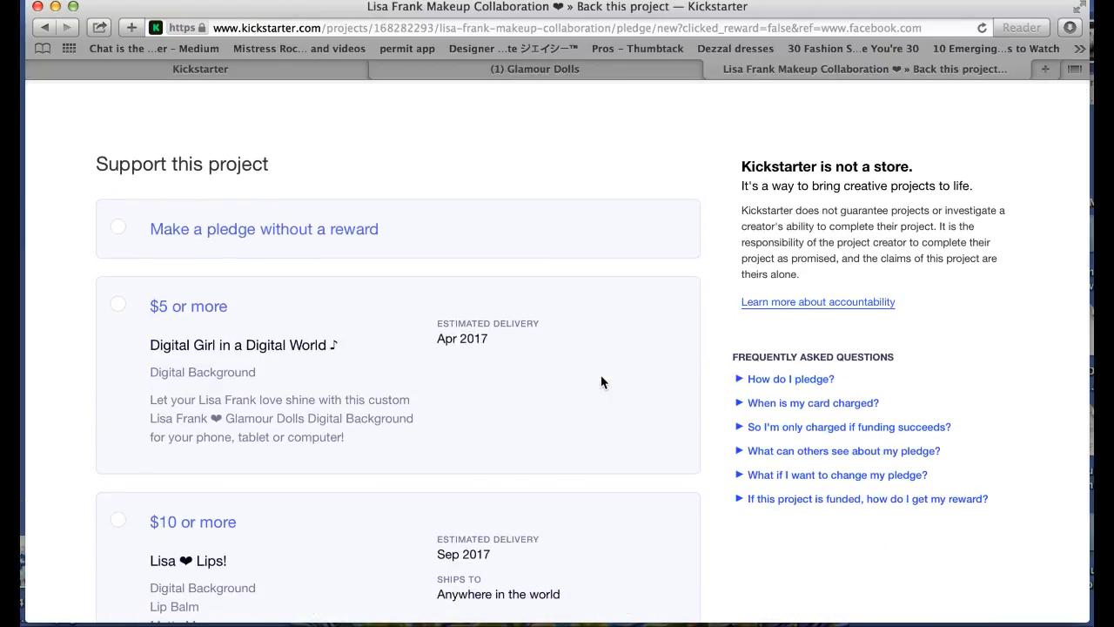
pyautogui.scroll(-3)
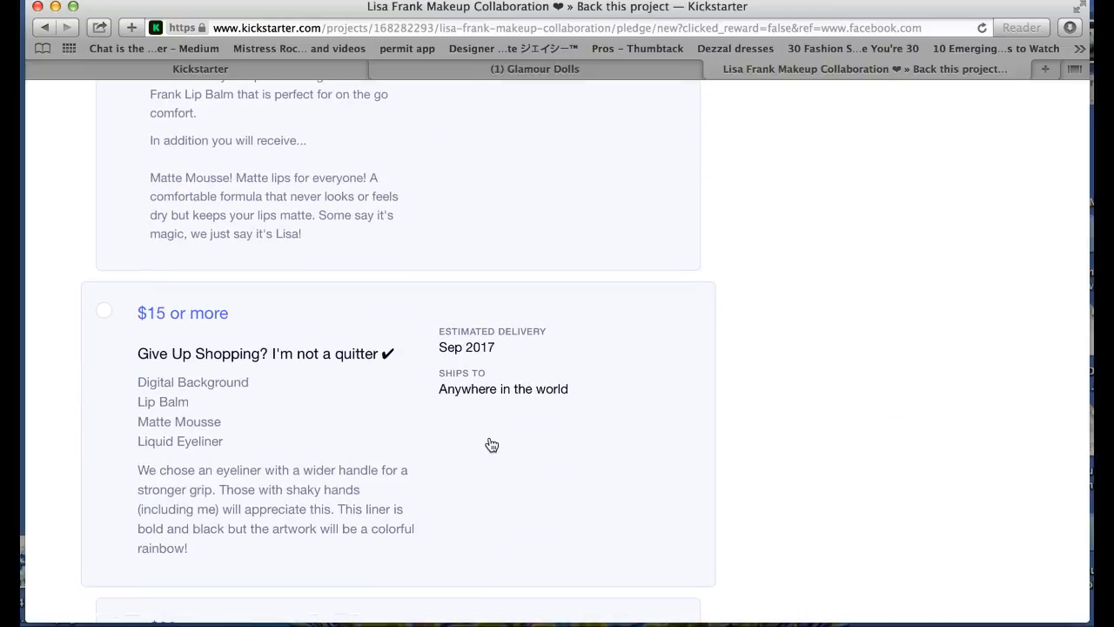
pyautogui.scroll(-3)
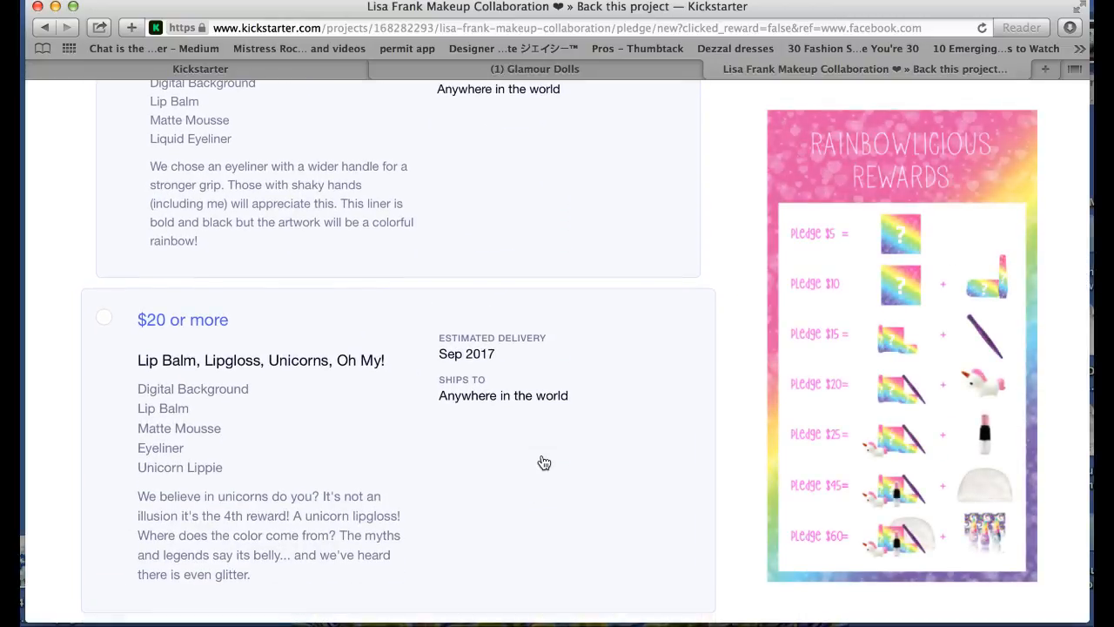
pyautogui.scroll(-3)
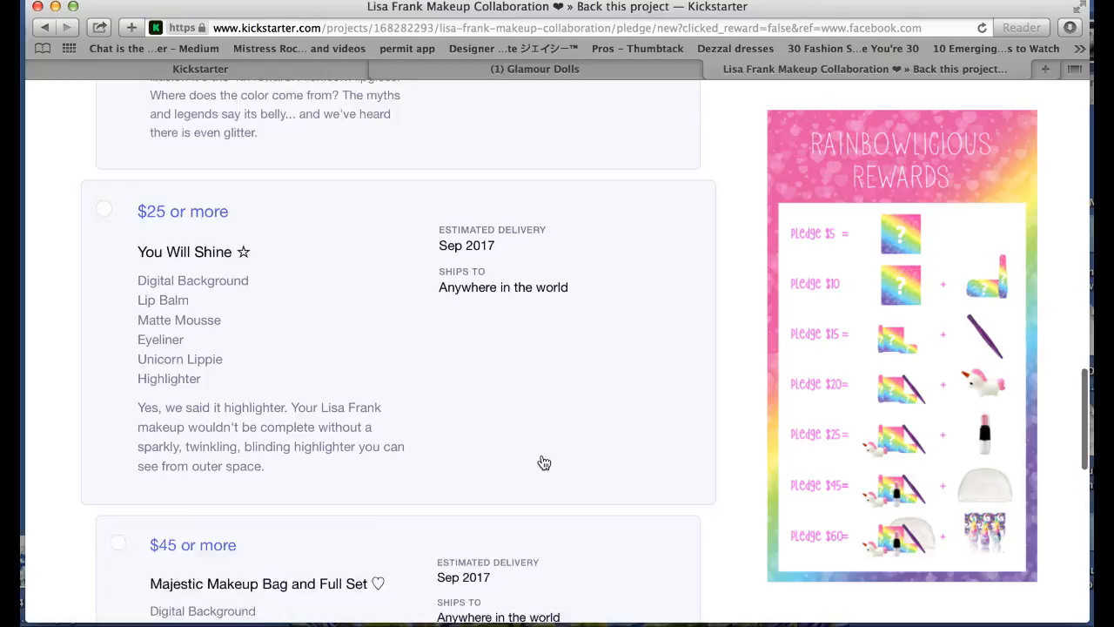
pyautogui.scroll(-3)
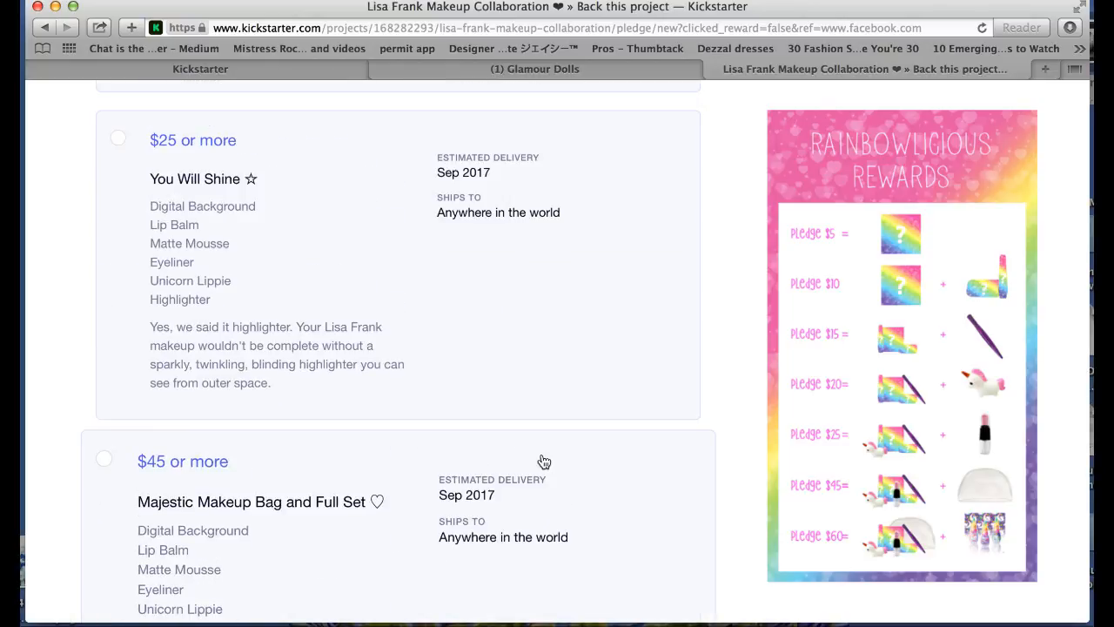
pyautogui.scroll(-3)
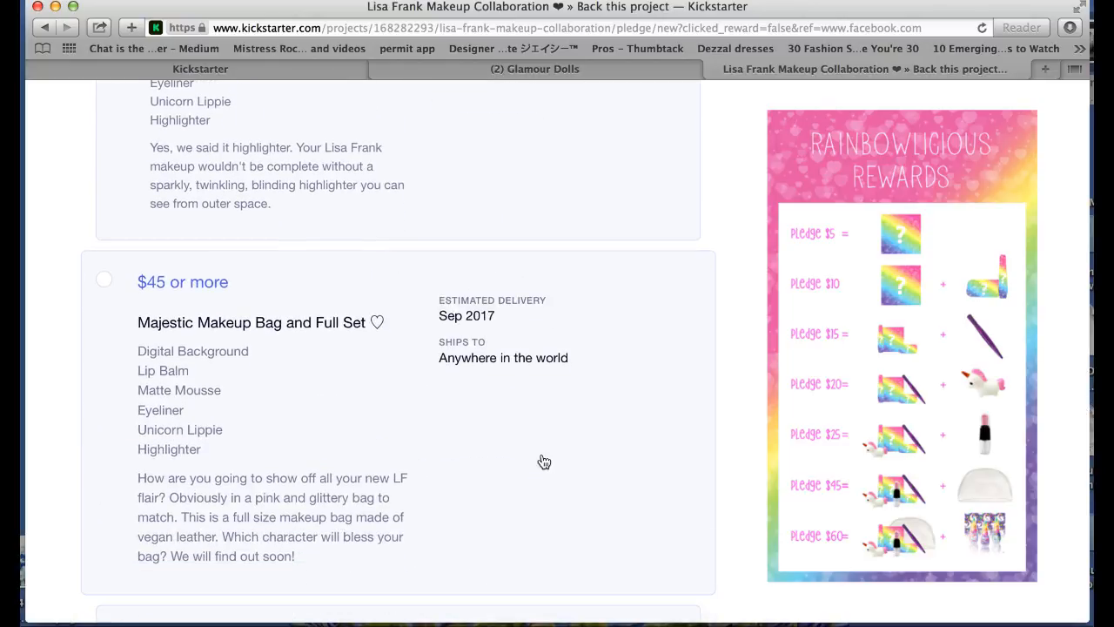
pyautogui.scroll(-3)
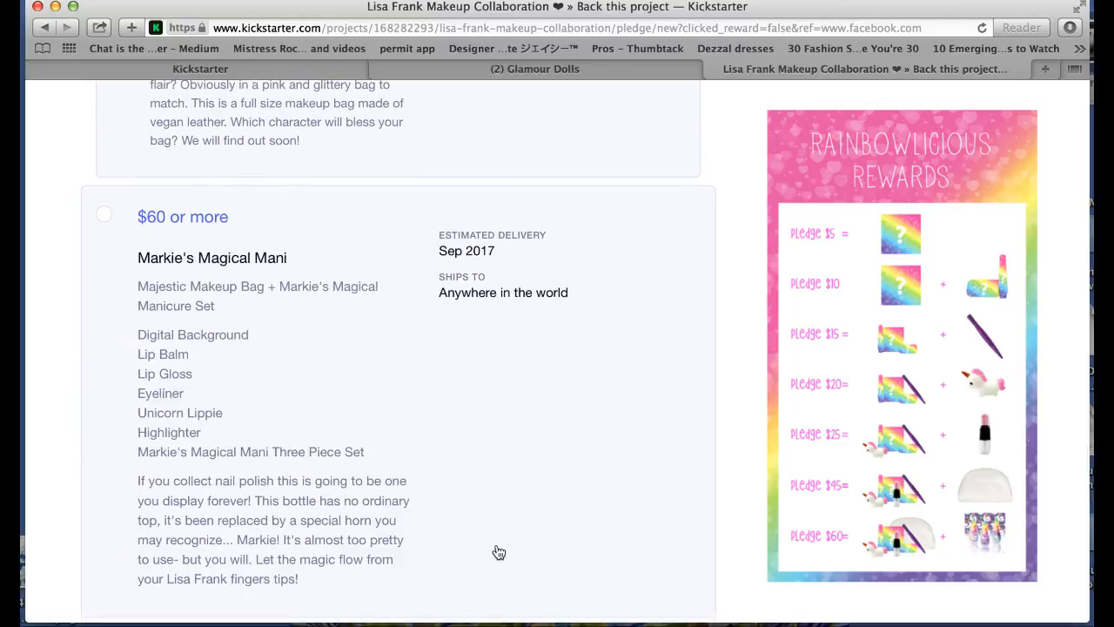
pyautogui.scroll(-3)
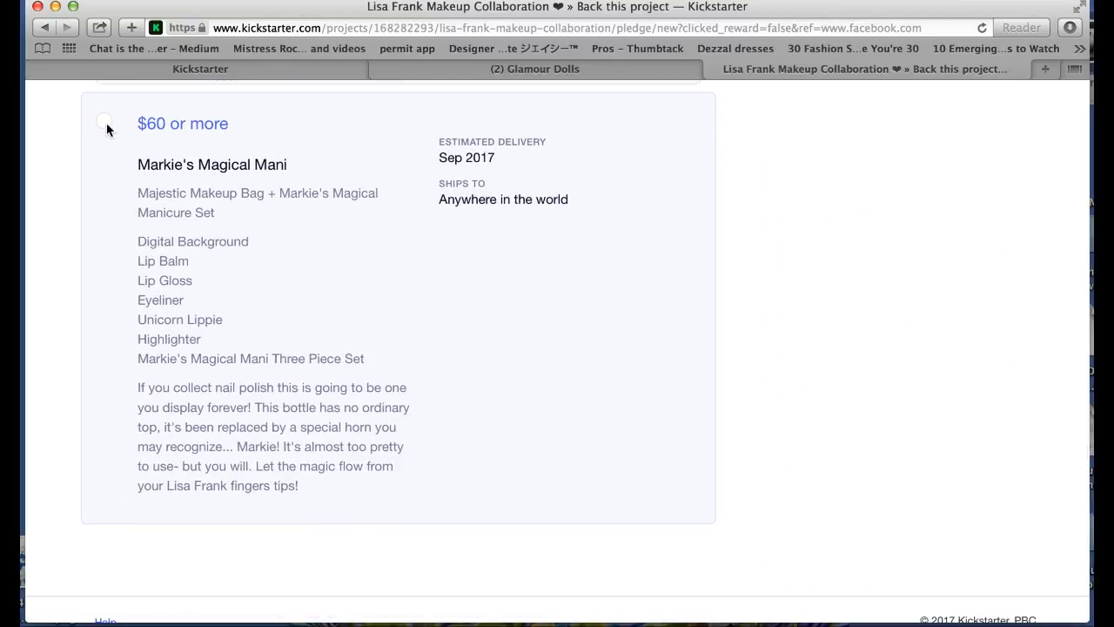
# Step: Select the $60 Markie's Magical Mani reward with United States shipping and a $65 pledge
pyautogui.click(104, 123)
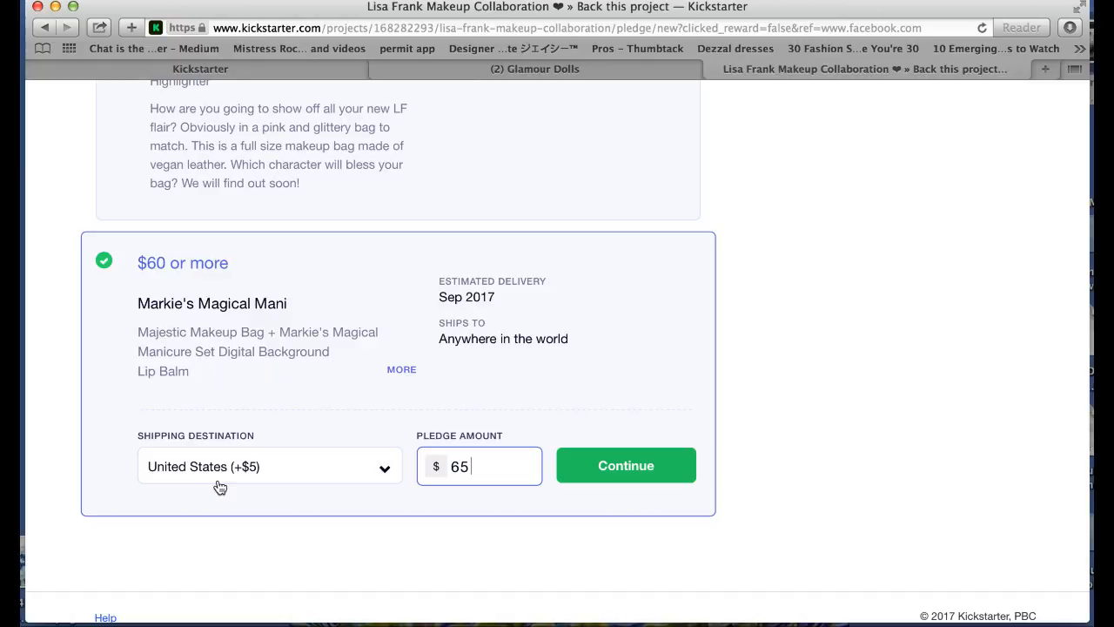
pyautogui.moveTo(379, 531)
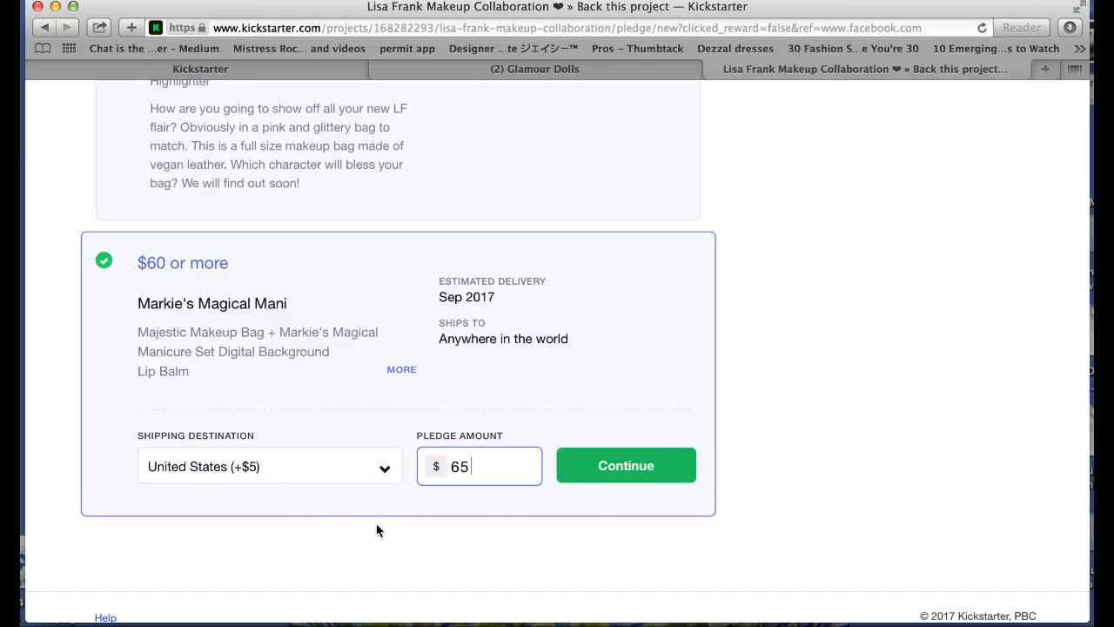
pyautogui.click(626, 465)
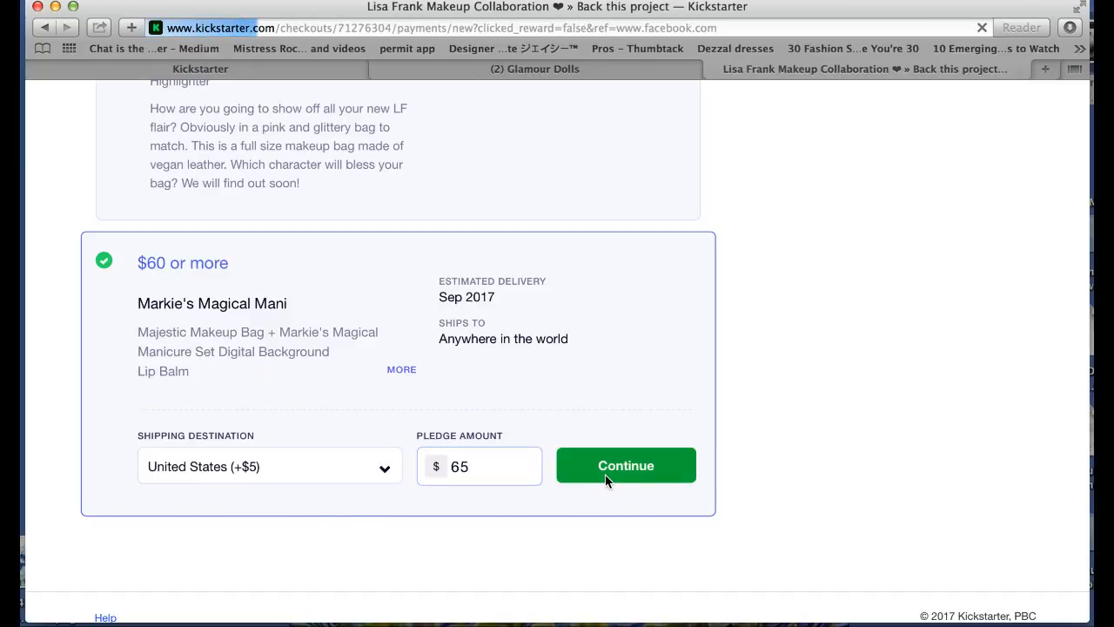
# Step: Submit the $65 pledge with card details, declining Safari's save-card prompt
pyautogui.click(626, 465)
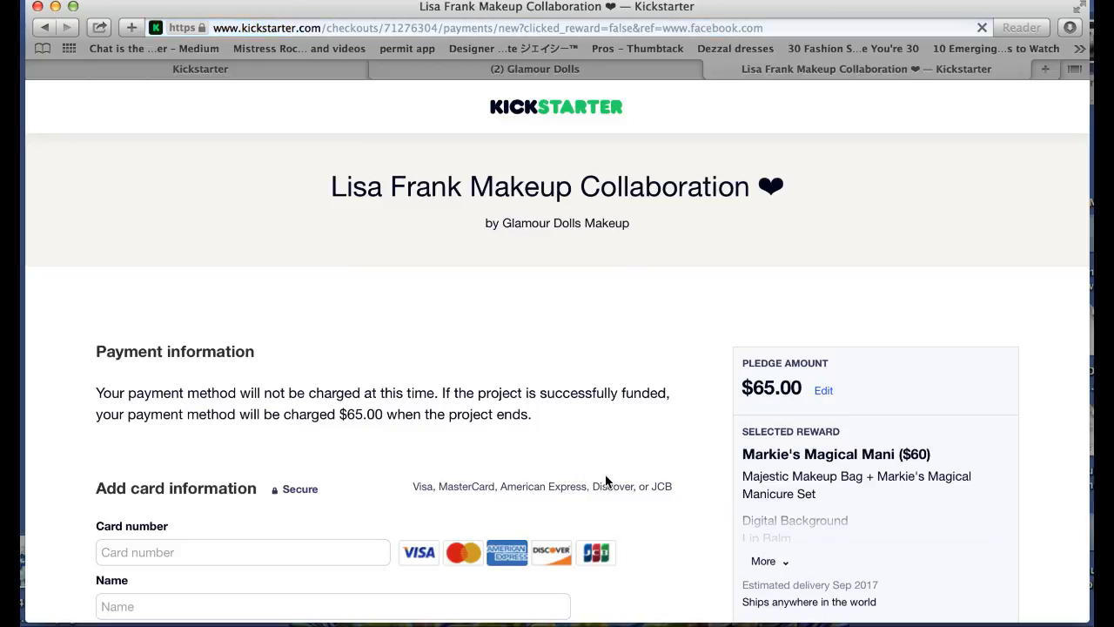
pyautogui.scroll(-3)
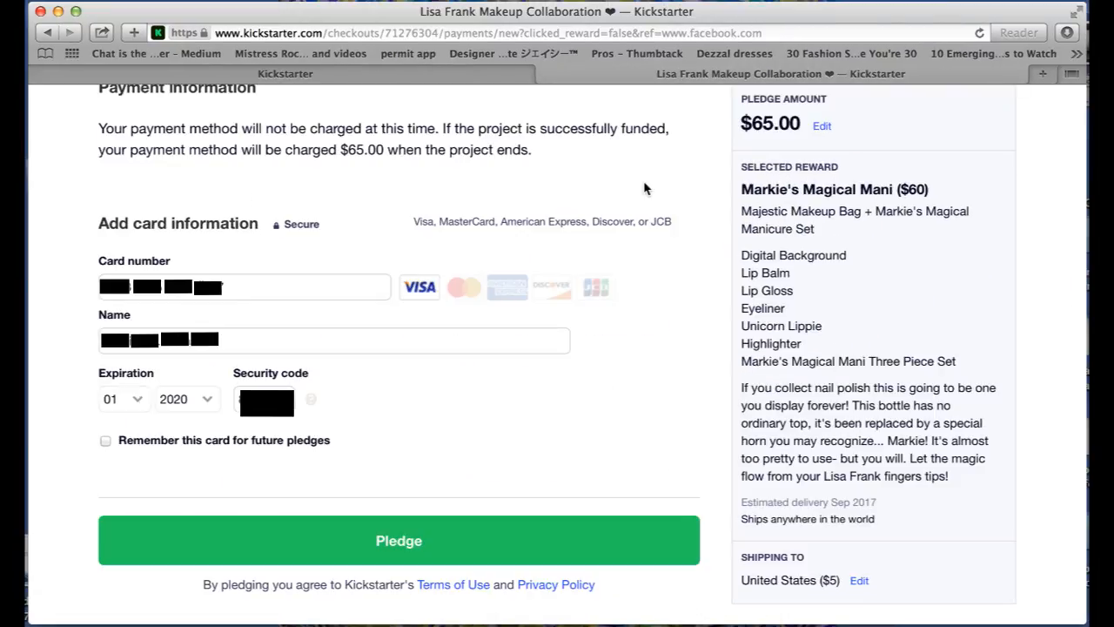
pyautogui.moveTo(540, 341)
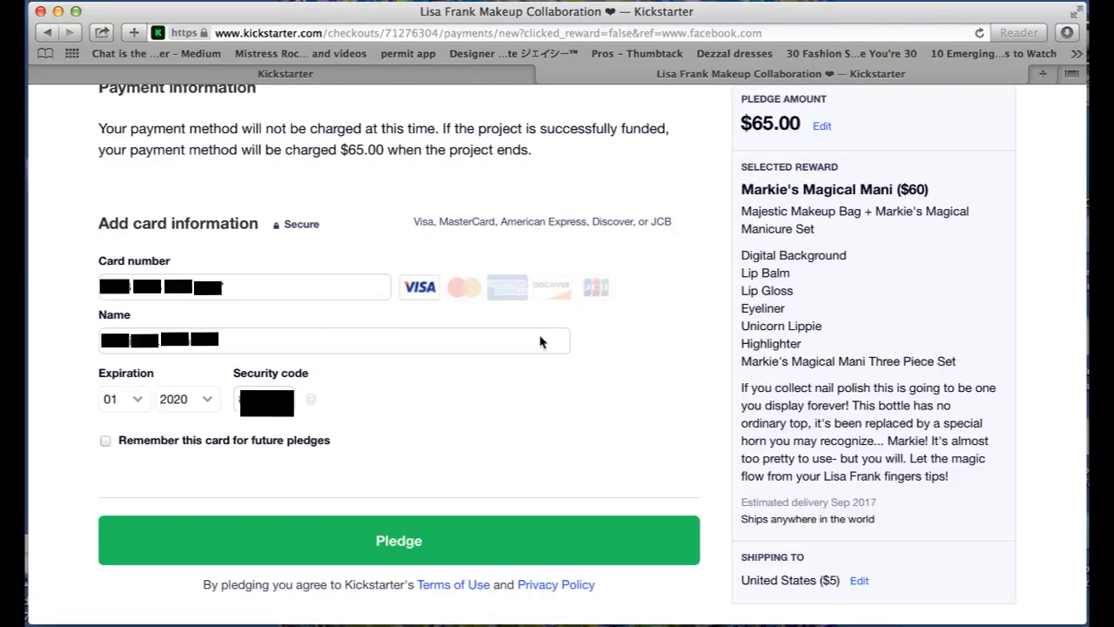
pyautogui.click(399, 540)
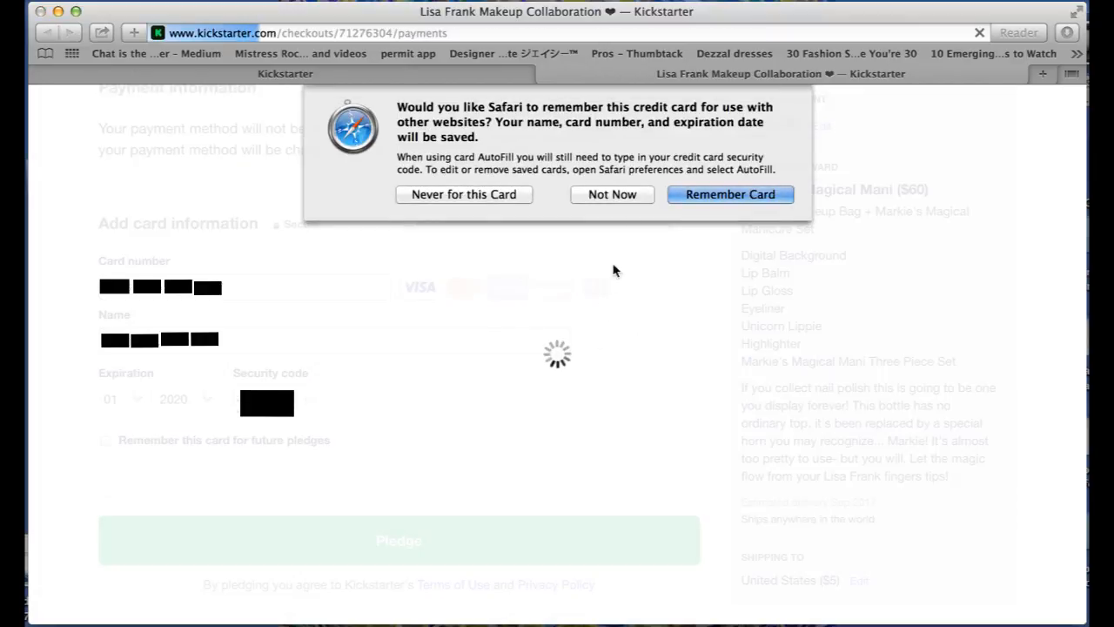
pyautogui.click(730, 194)
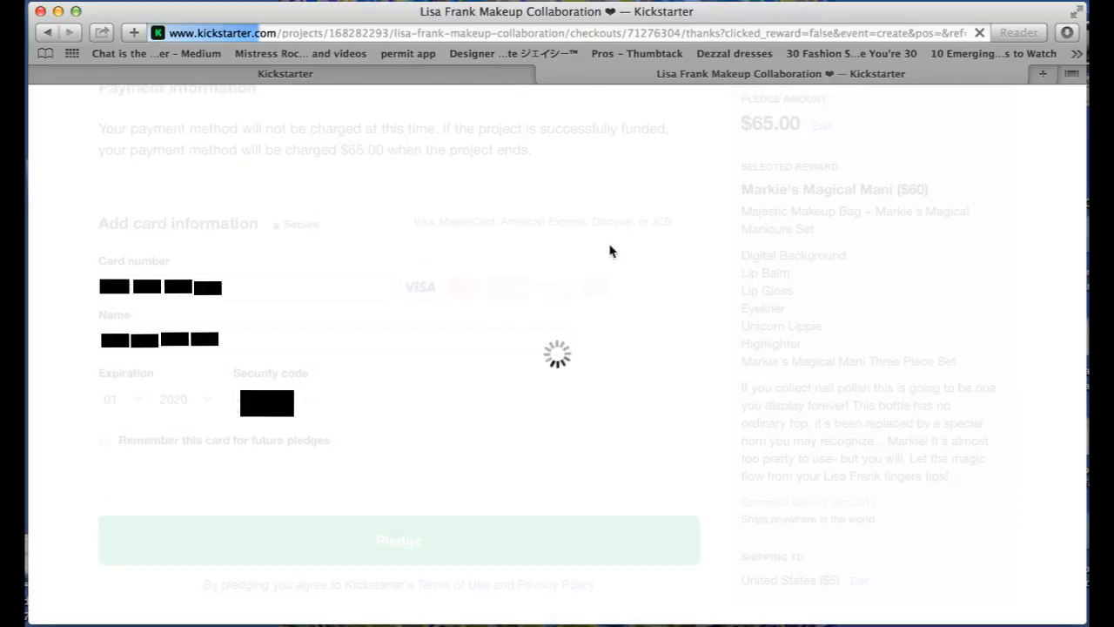
pyautogui.click(398, 540)
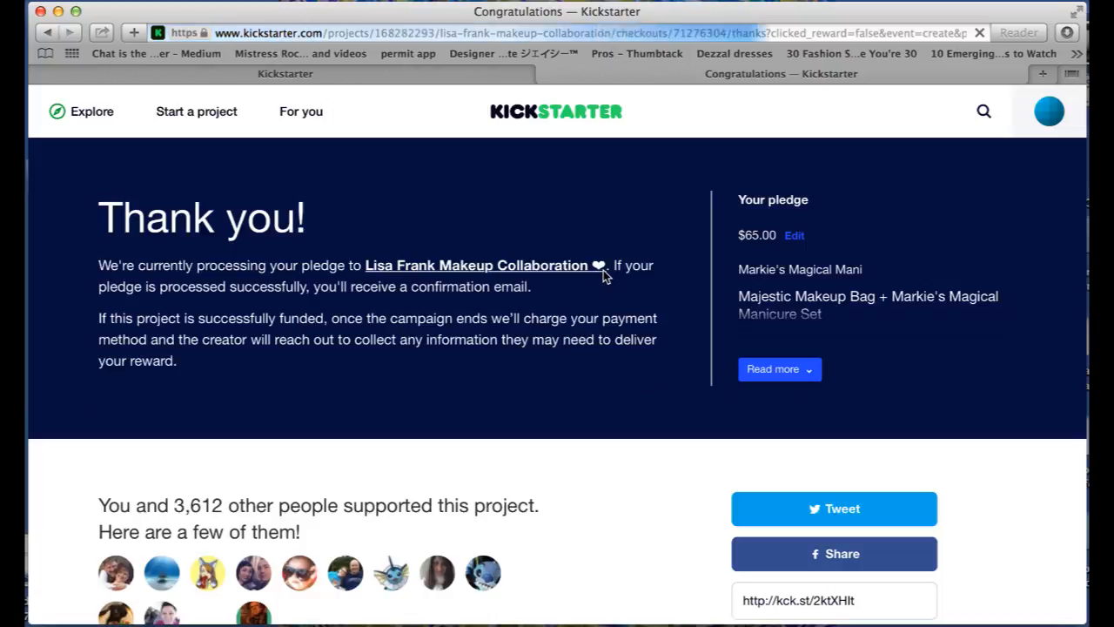